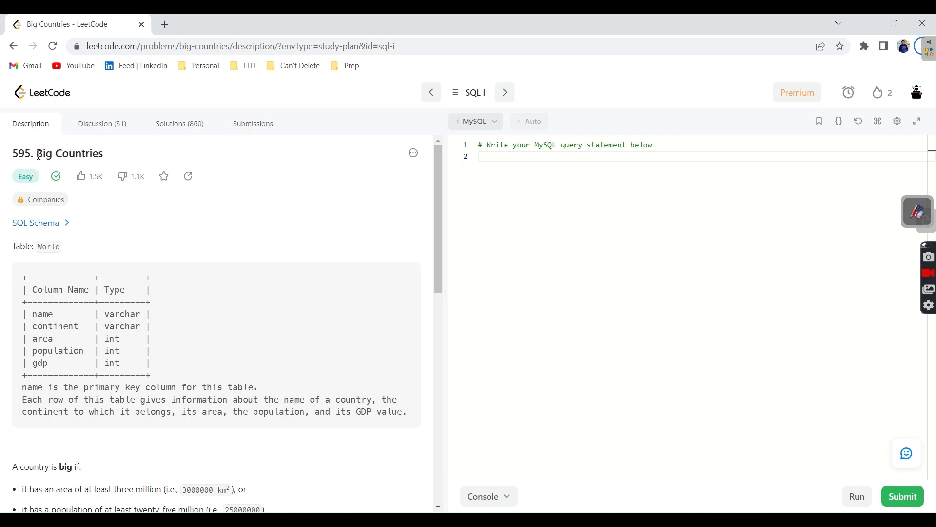
Highlight the title, population column, 3000000 area threshold and any-order note in the problem
double_click(70, 153)
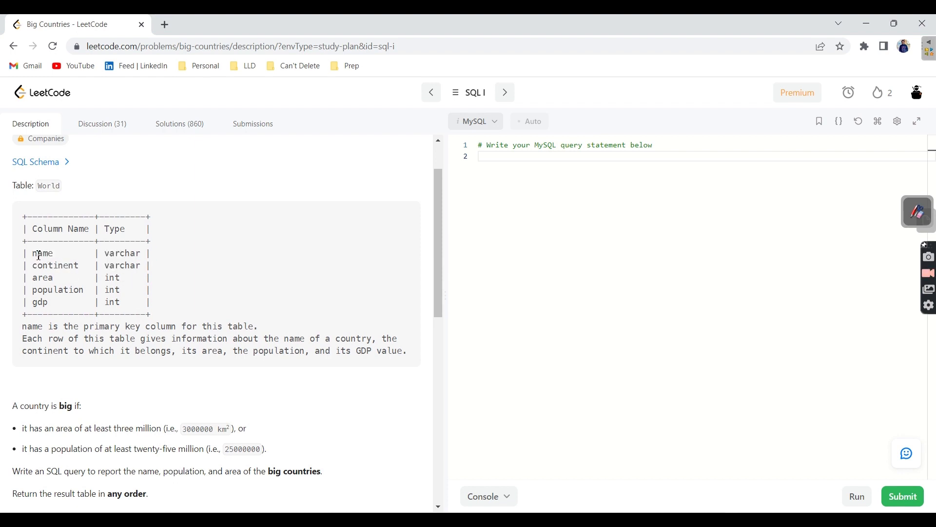
double_click(43, 277)
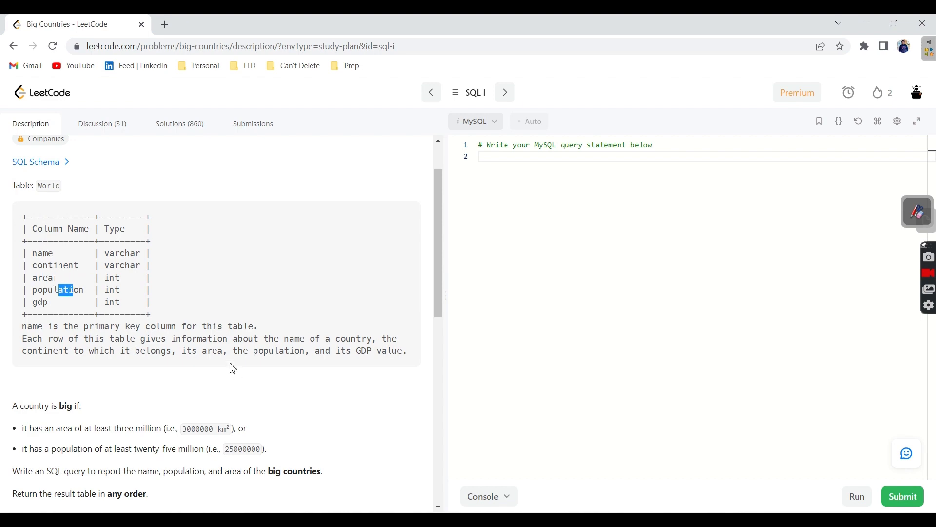
scroll("down", 3)
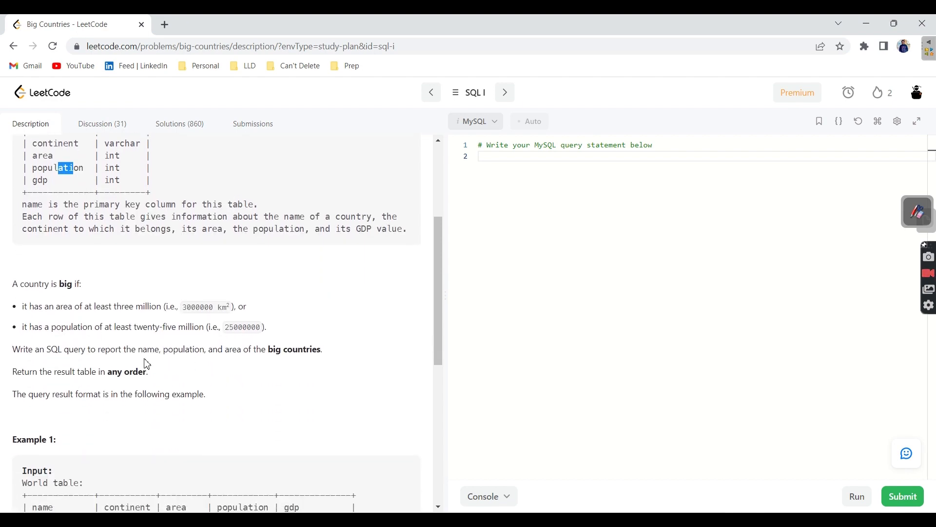
mouse_move(54, 301)
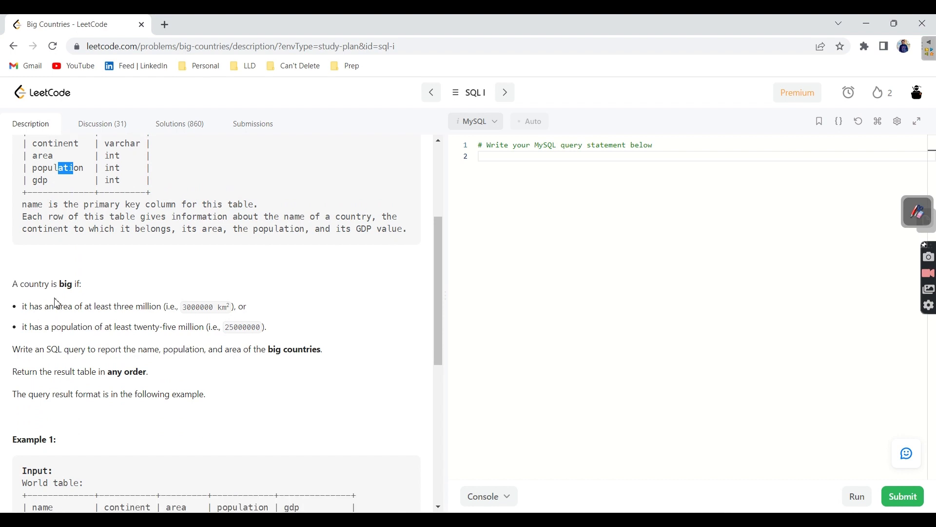
mouse_move(53, 311)
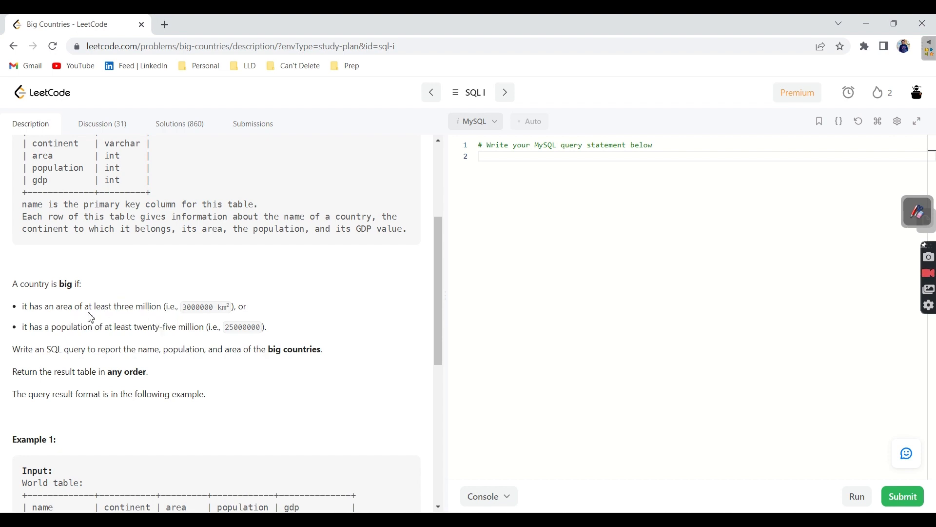
mouse_move(189, 321)
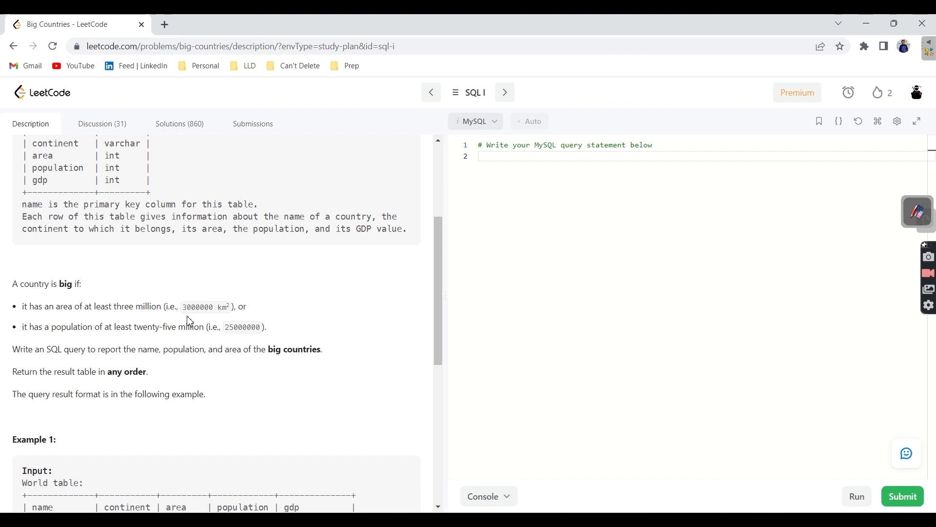
mouse_move(53, 338)
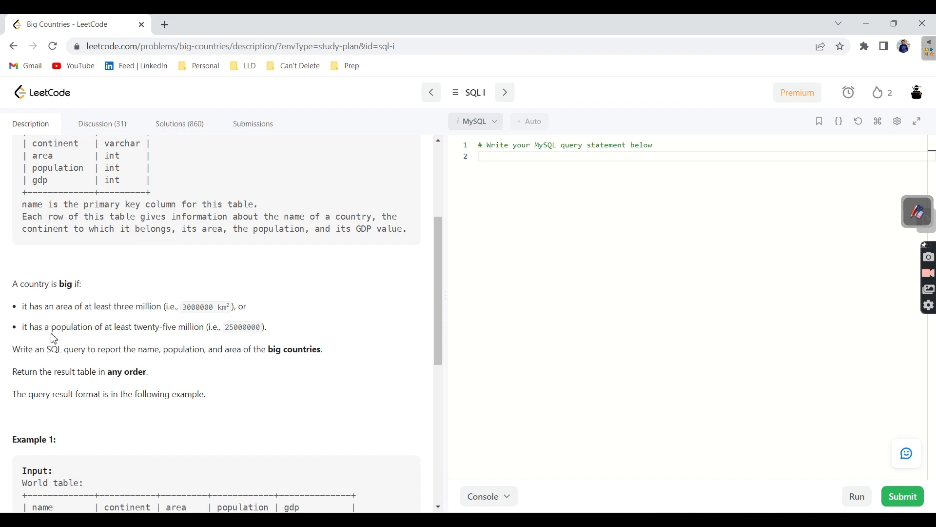
mouse_move(165, 341)
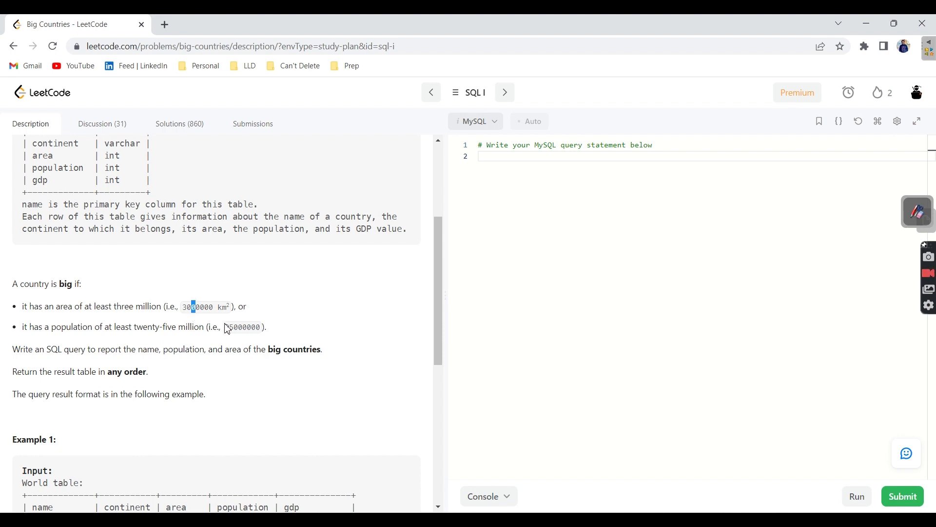
double_click(242, 327)
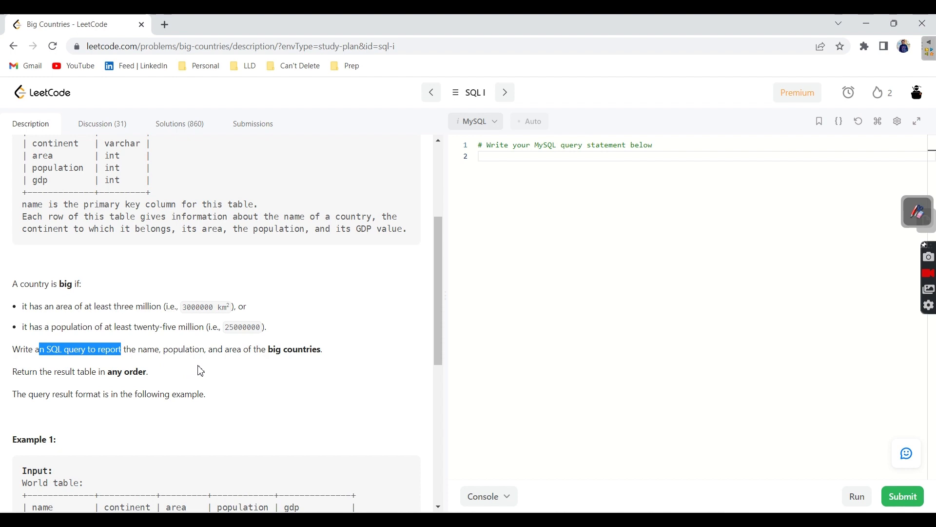
mouse_move(342, 361)
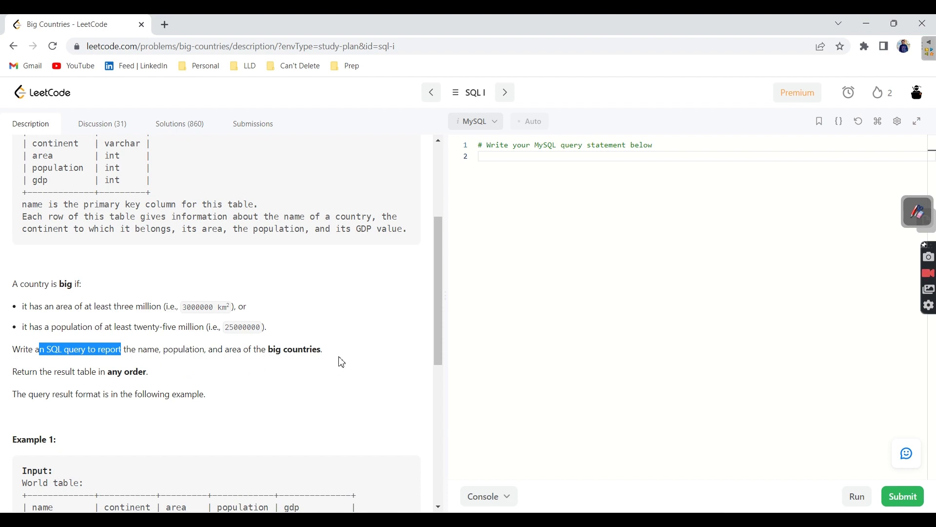
double_click(65, 371)
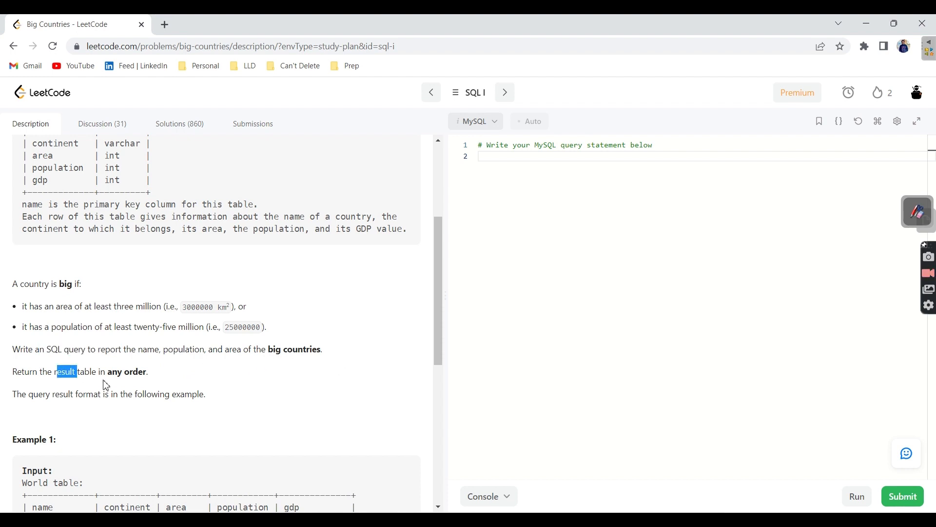
left_click_drag(66, 371, 146, 371)
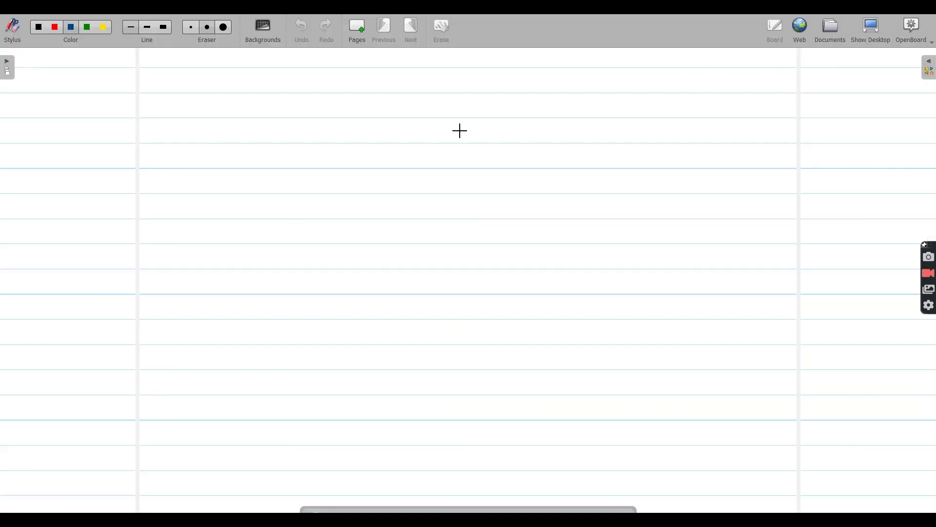
Handwrite 'area → 3000000' and 'population 25000000' on the OpenBoard whiteboard
left_click_drag(250, 96, 305, 96)
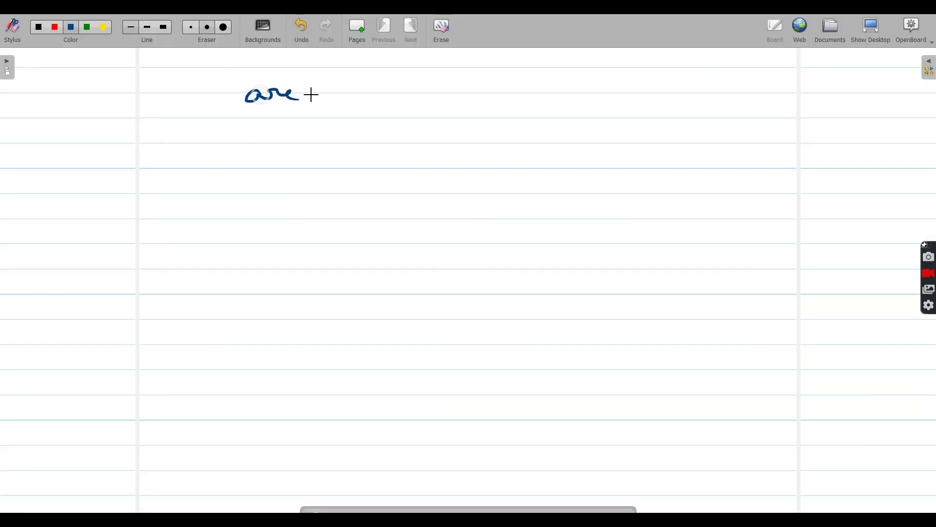
left_click_drag(258, 163, 303, 163)
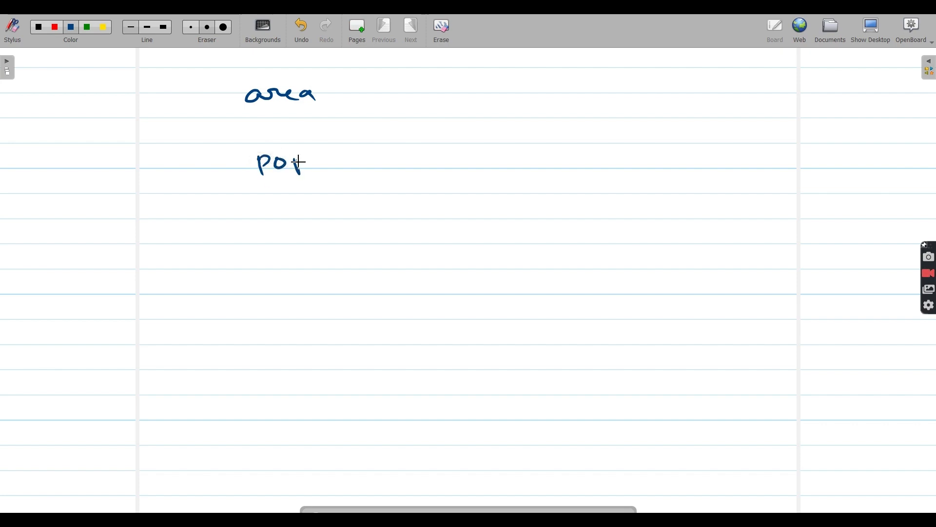
left_click_drag(301, 162, 359, 161)
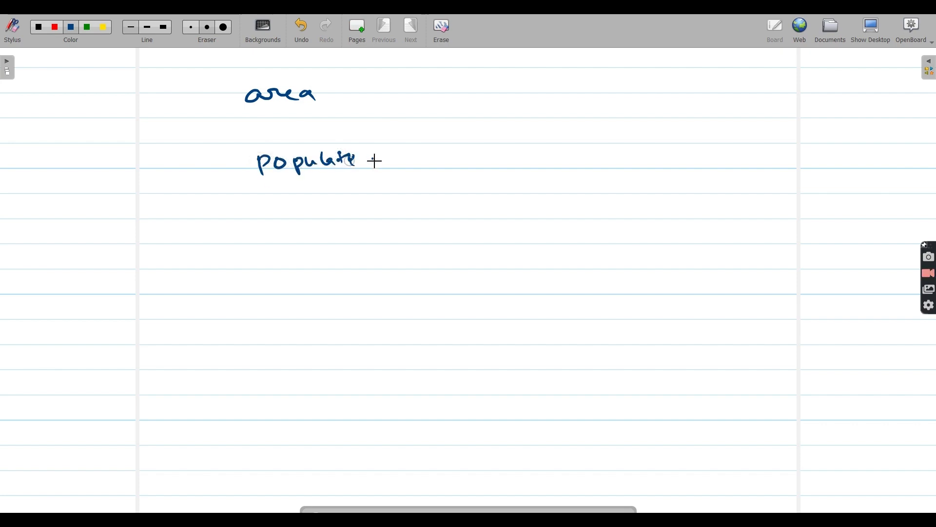
left_click_drag(344, 94, 382, 90)
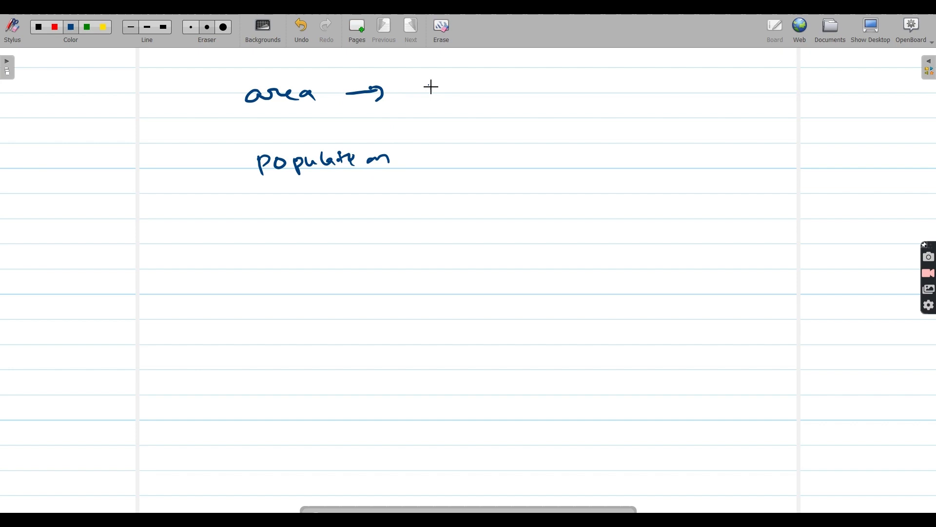
left_click_drag(430, 90, 532, 90)
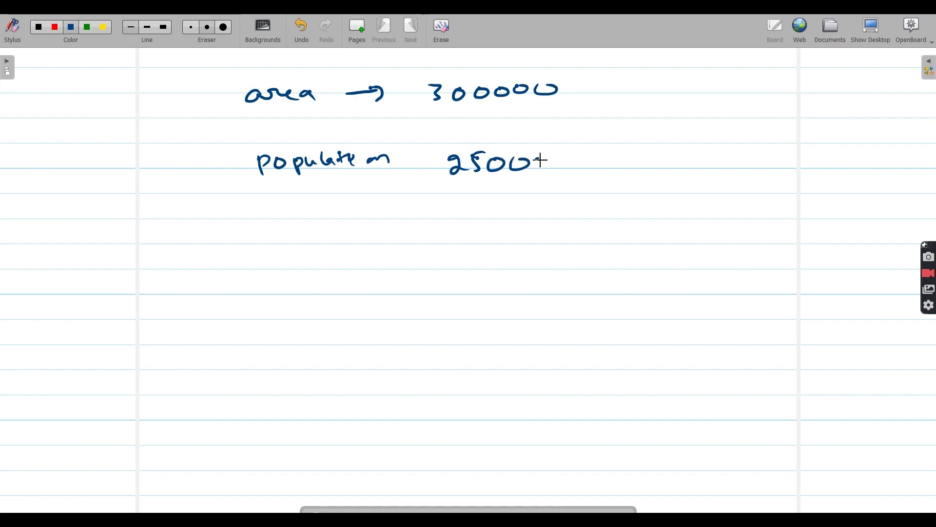
left_click_drag(537, 160, 621, 159)
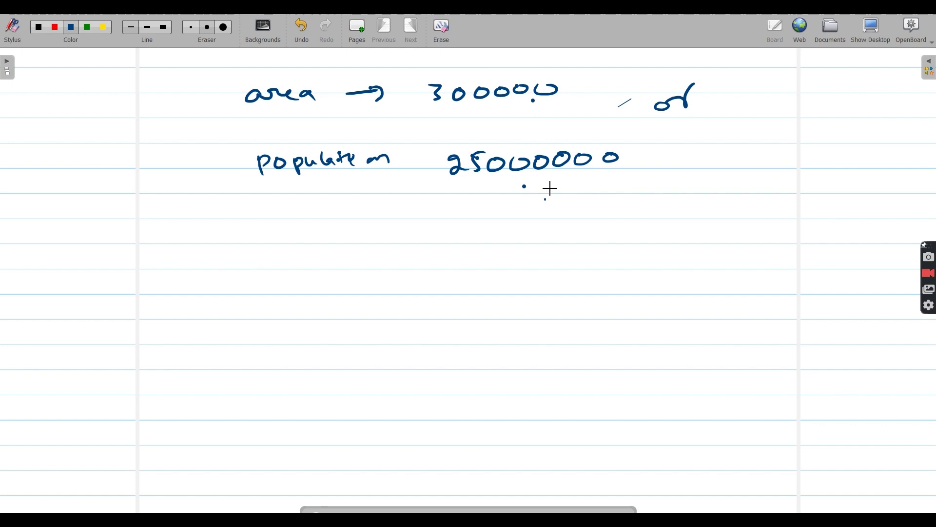
mouse_move(564, 183)
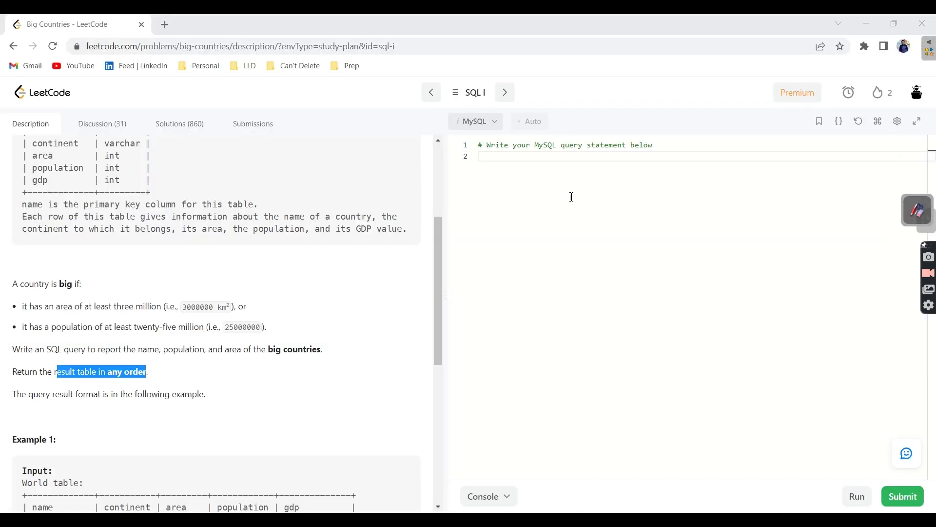
Write SELECT name, population, area FROM world in the LeetCode editor
type("sele")
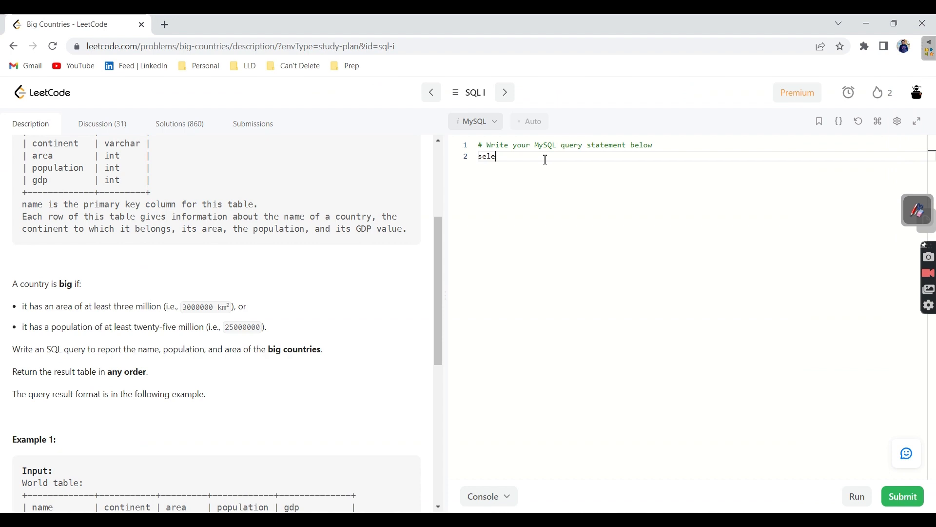
type("ct")
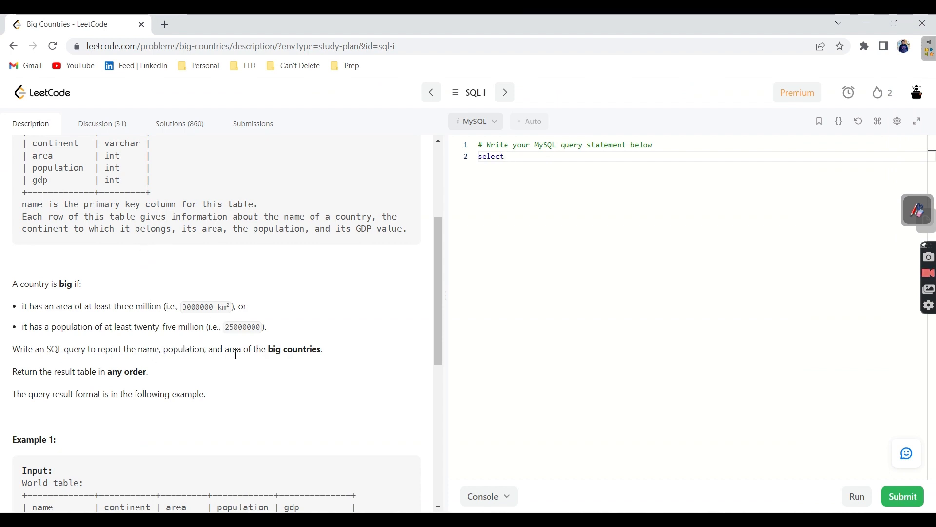
type("nam")
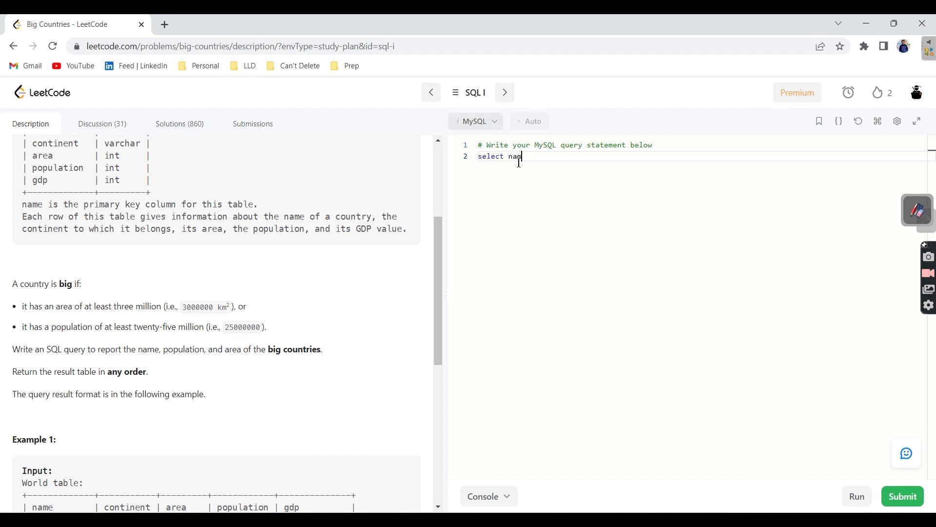
type(", population, area from wor")
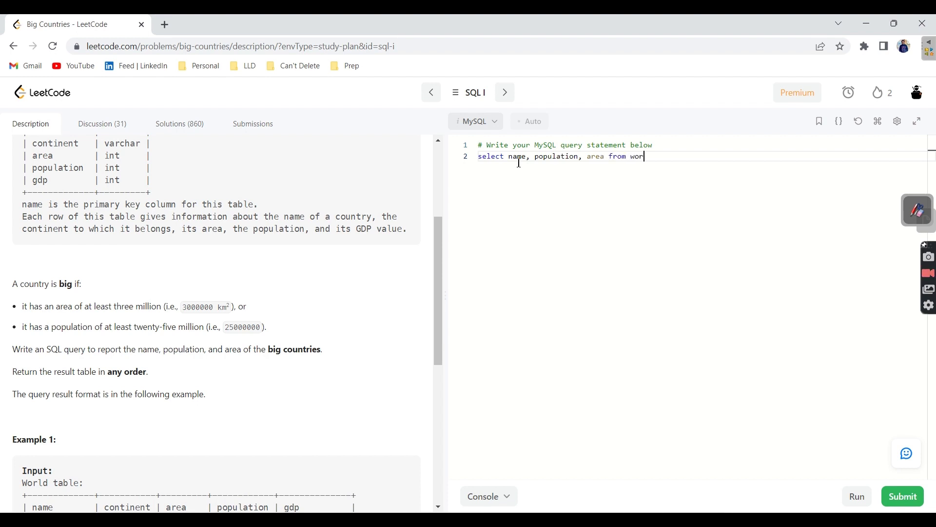
type("ld")
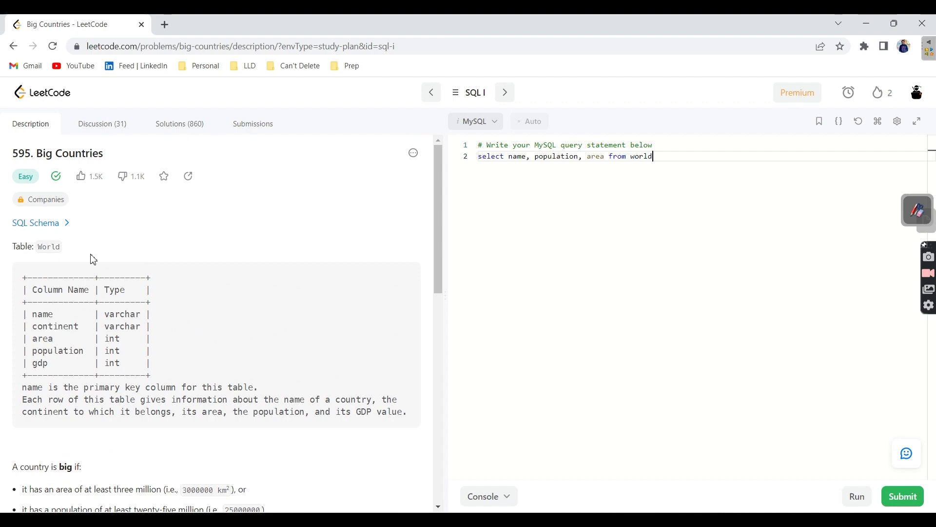
scroll("down", 3)
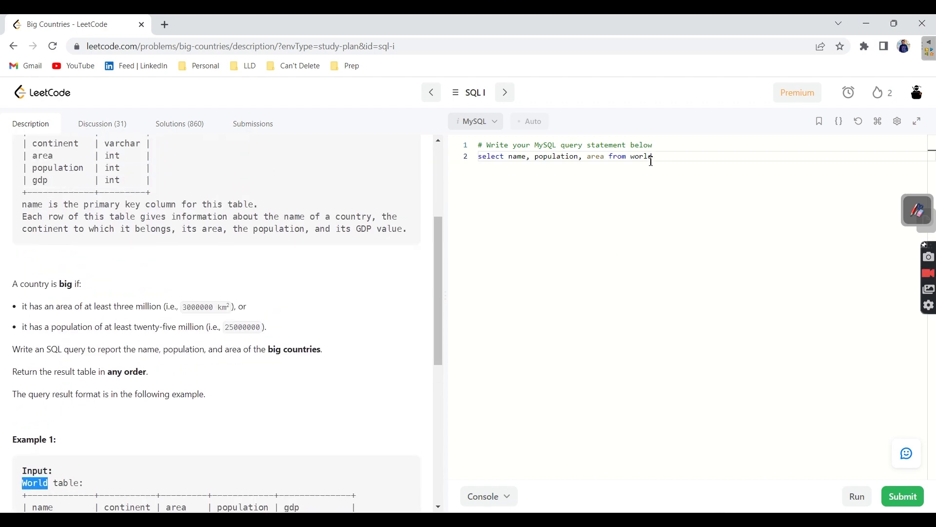
Add WHERE area >= 3000000 || population >= 25000000; and run the query
type("where")
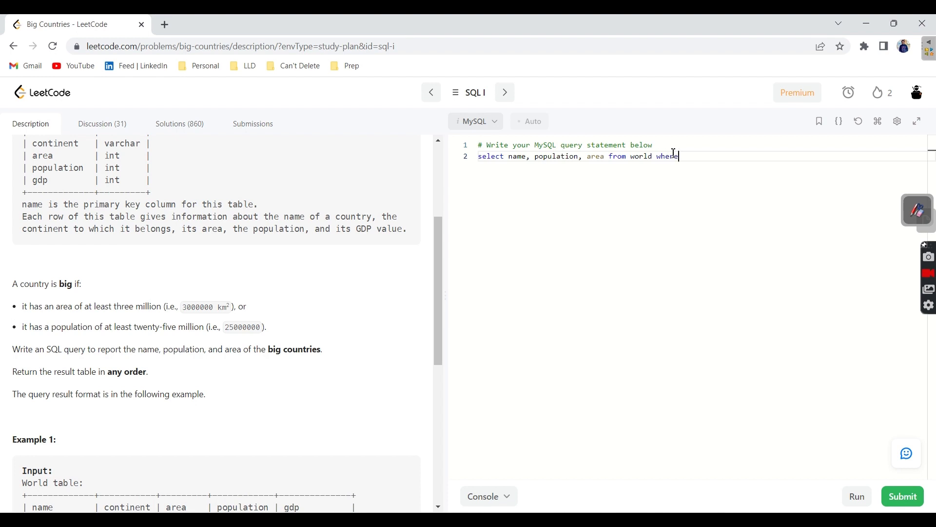
scroll("down", 3)
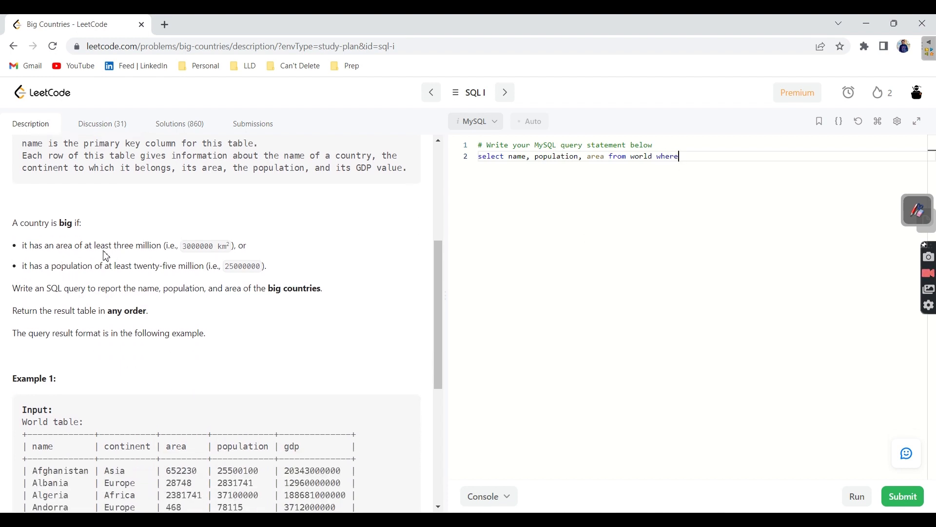
mouse_move(117, 257)
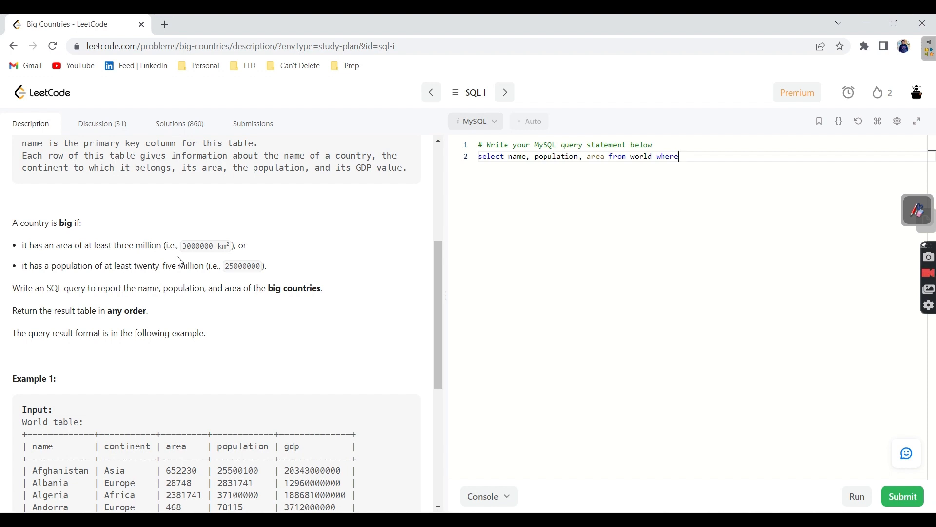
type("area")
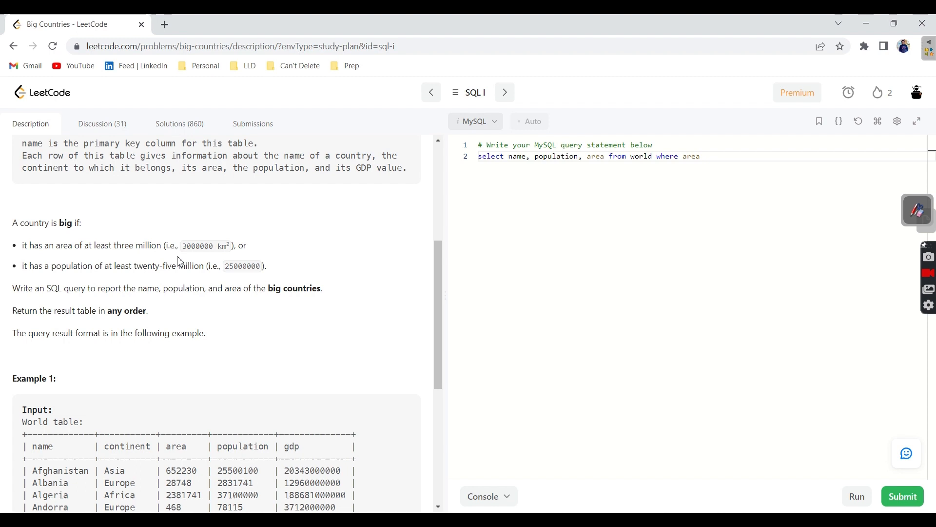
type(">=")
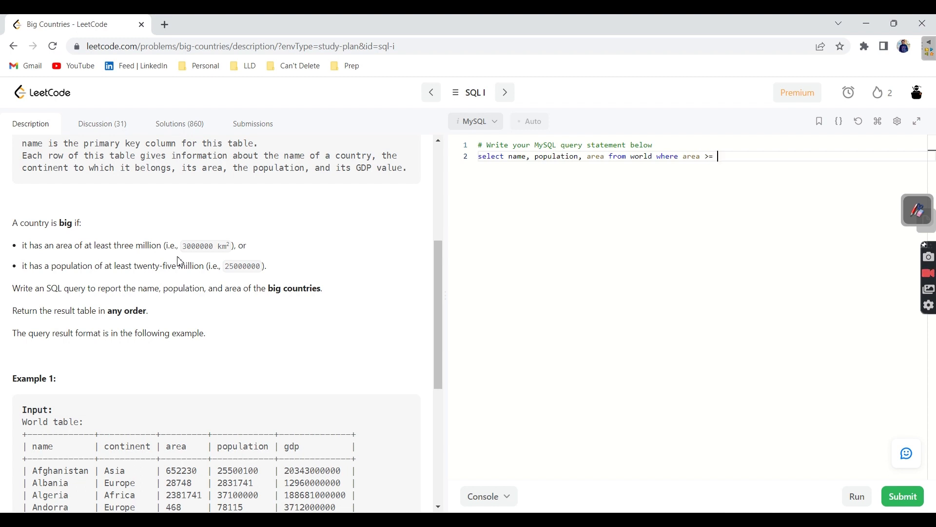
type("300000")
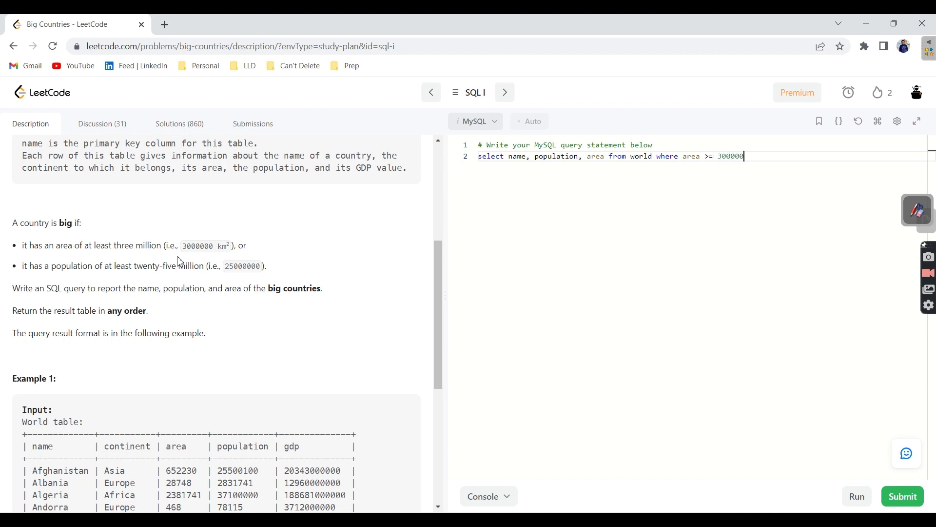
type("0")
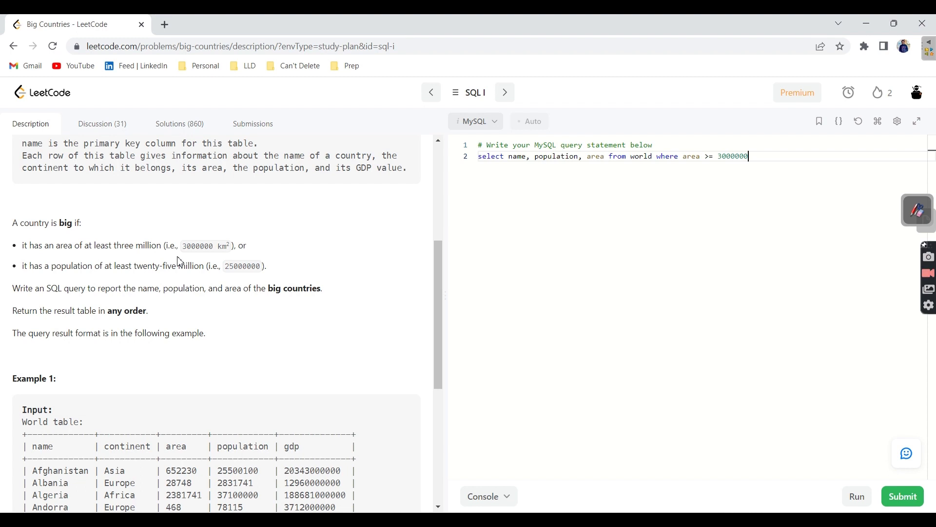
type("\" \"")
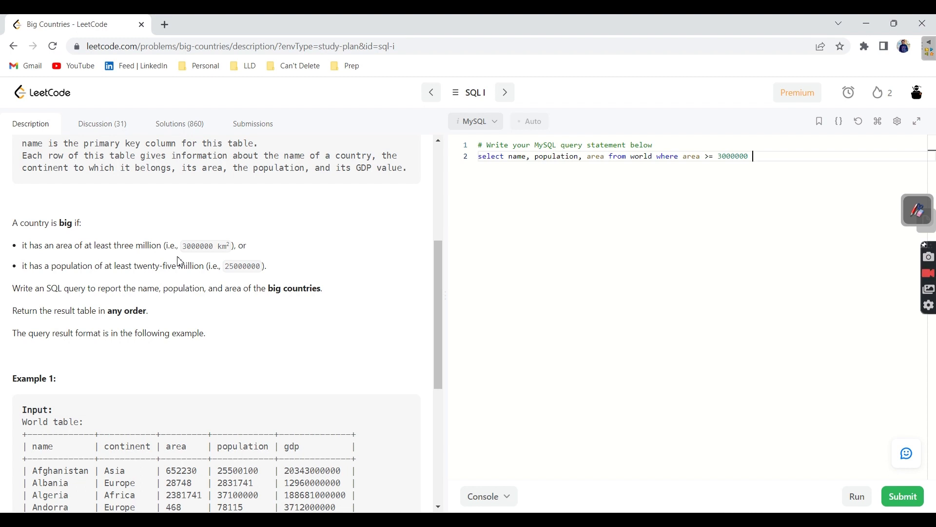
type("||")
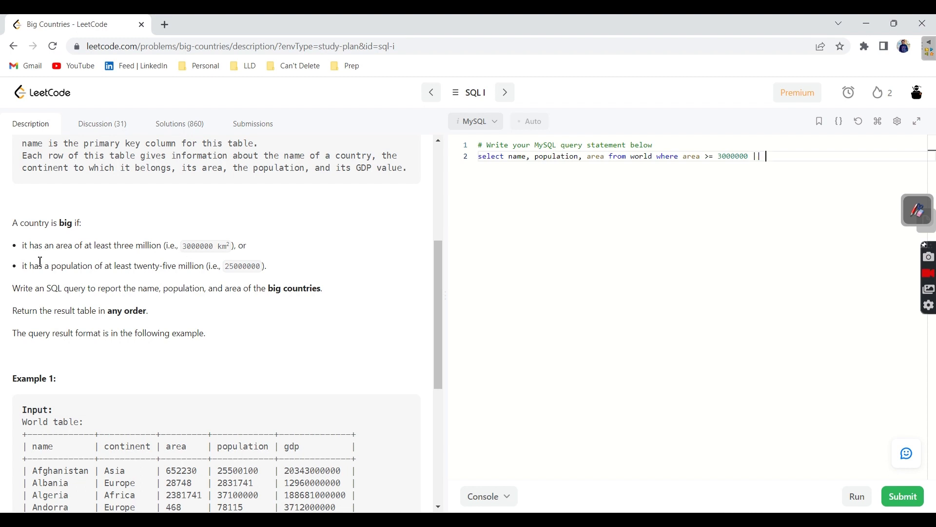
mouse_move(119, 290)
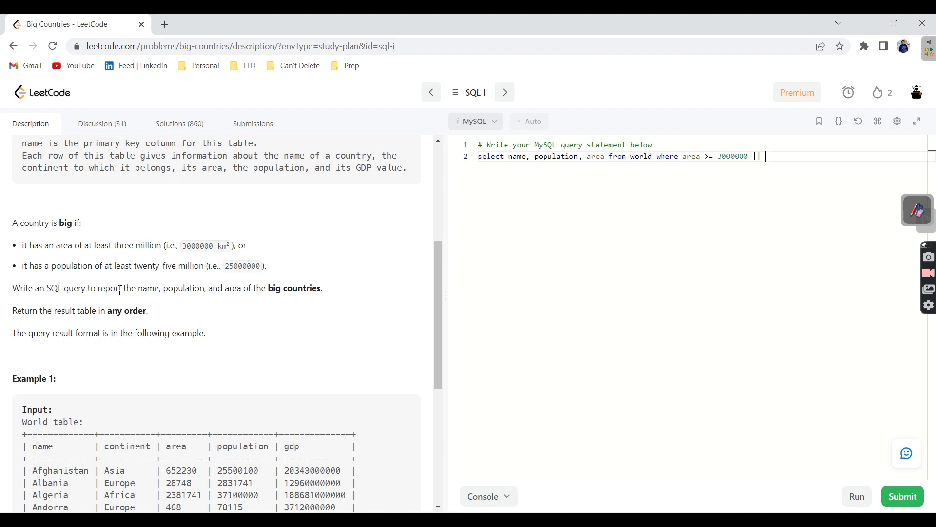
type("pulation >")
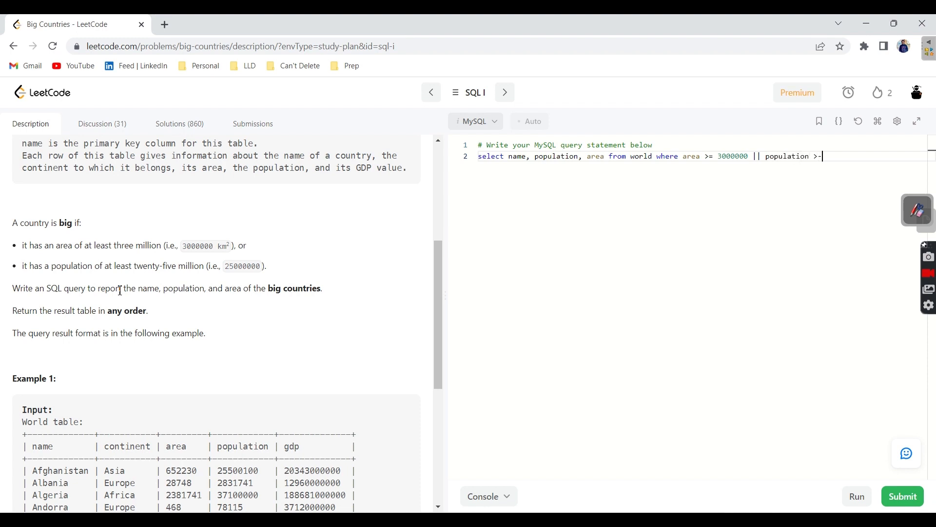
type("= 25000000")
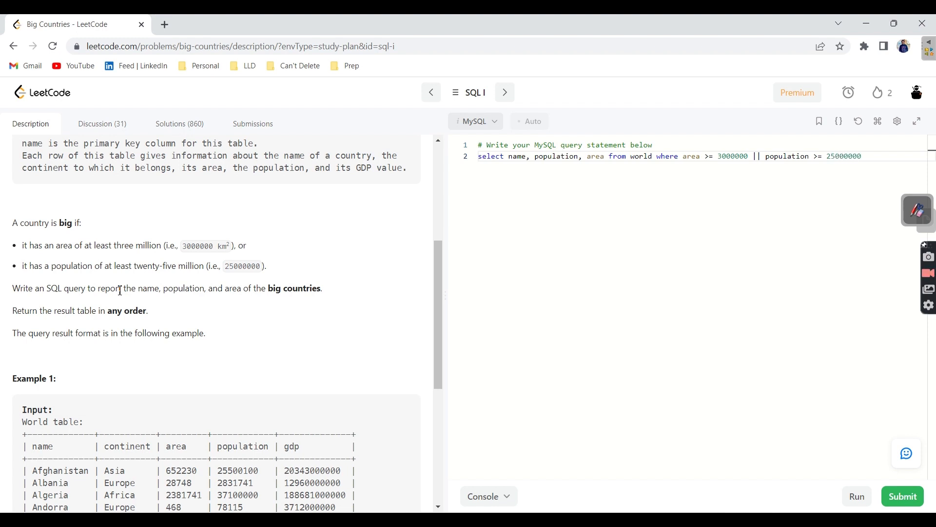
type(";")
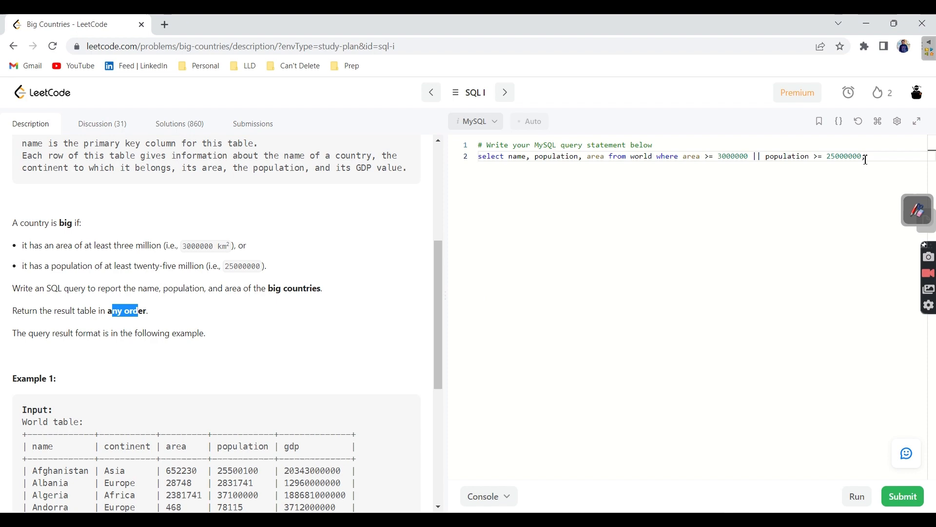
left_click(857, 496)
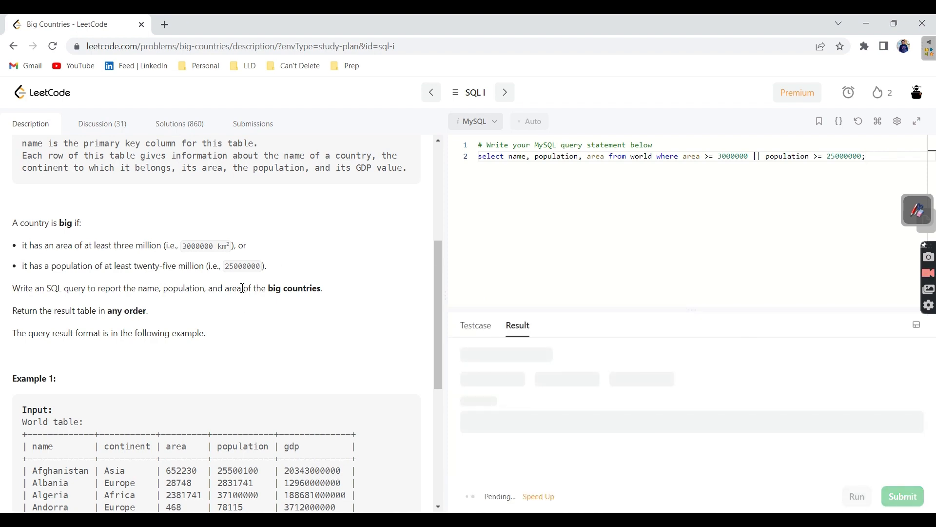
Check the Accepted example-case result and submit the Big Countries query
left_click(901, 496)
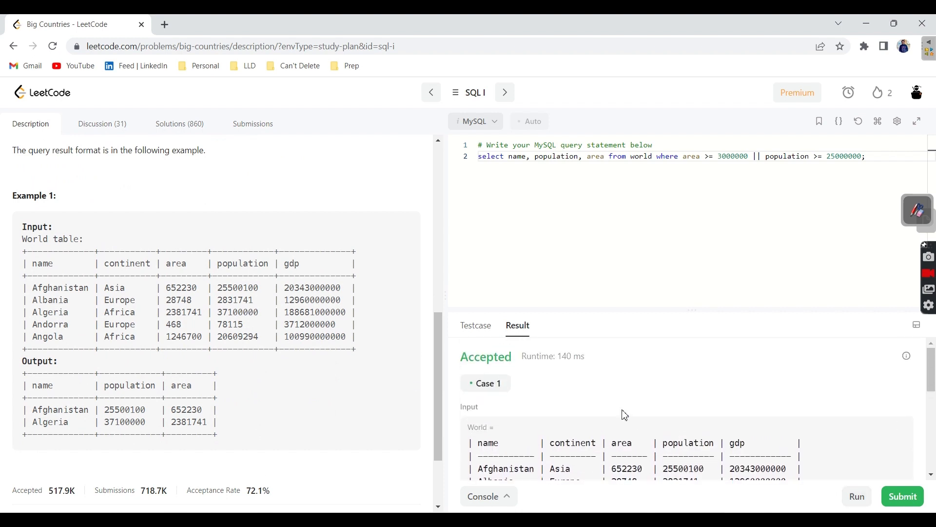
left_click(902, 496)
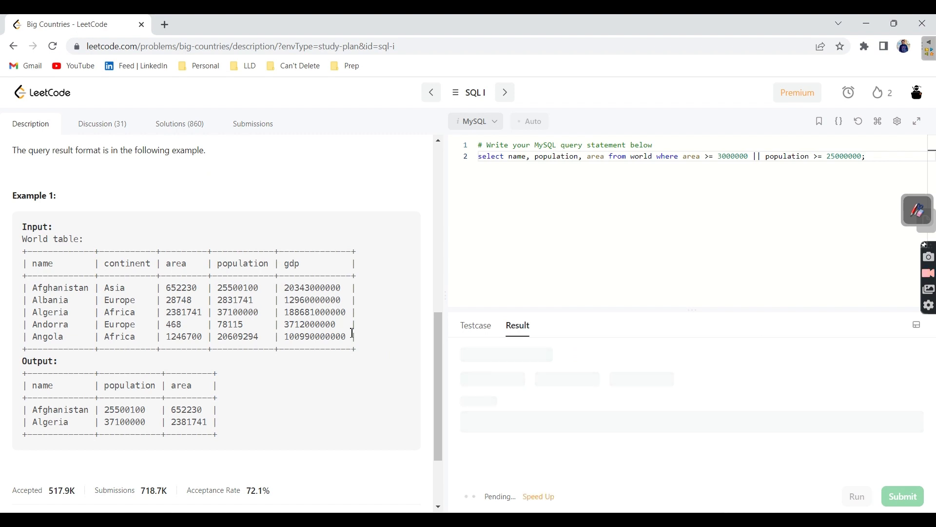
Review the Accepted submission (349 ms, beats 93.38%) and return to Description
left_click(902, 496)
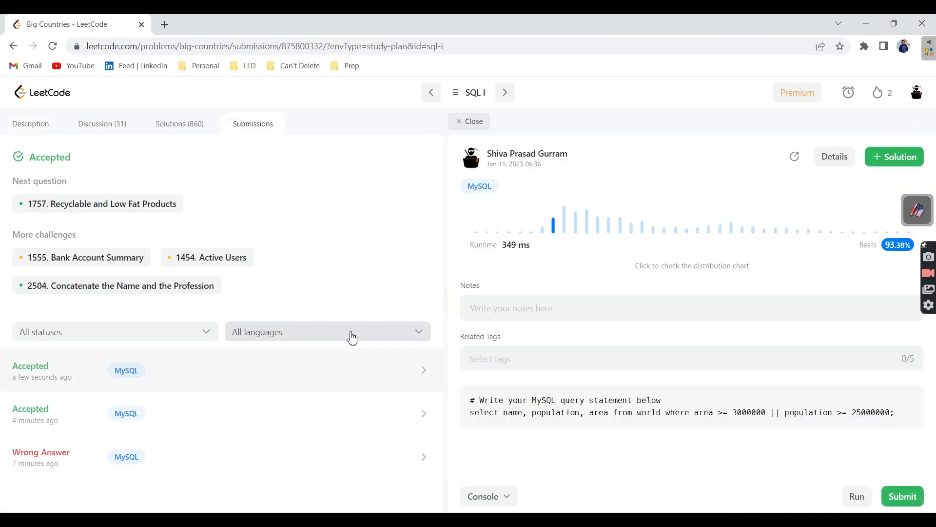
mouse_move(561, 250)
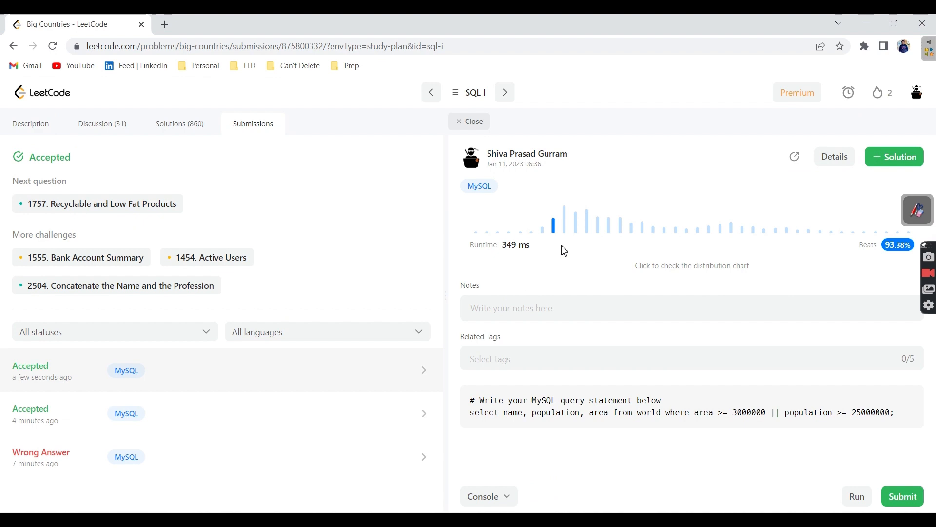
mouse_move(563, 258)
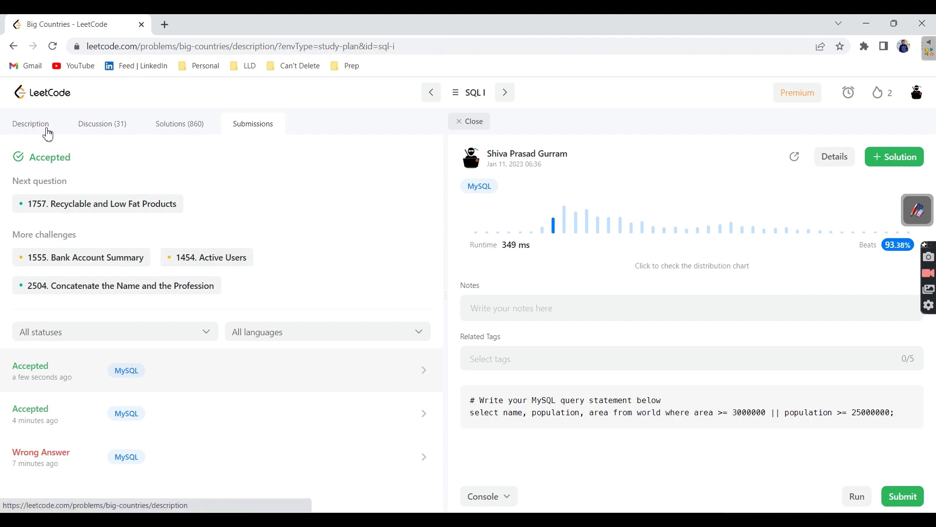
left_click(30, 123)
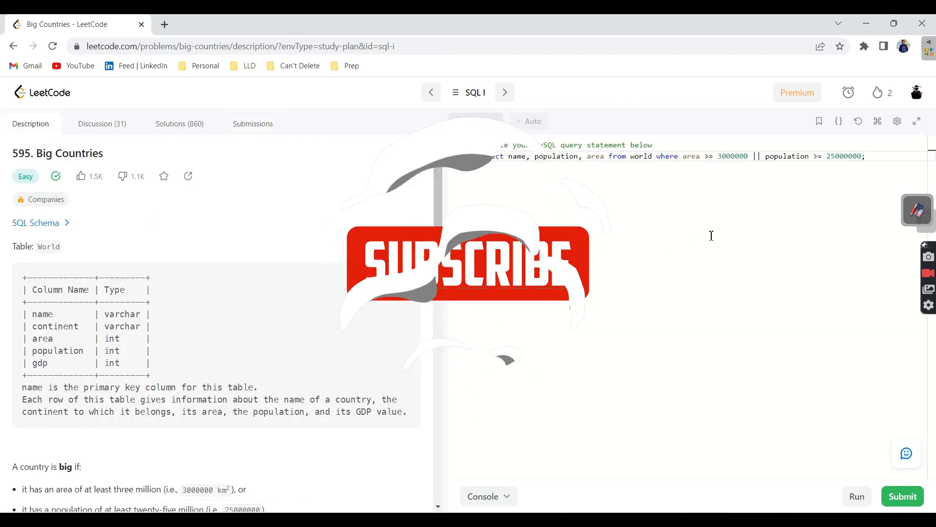